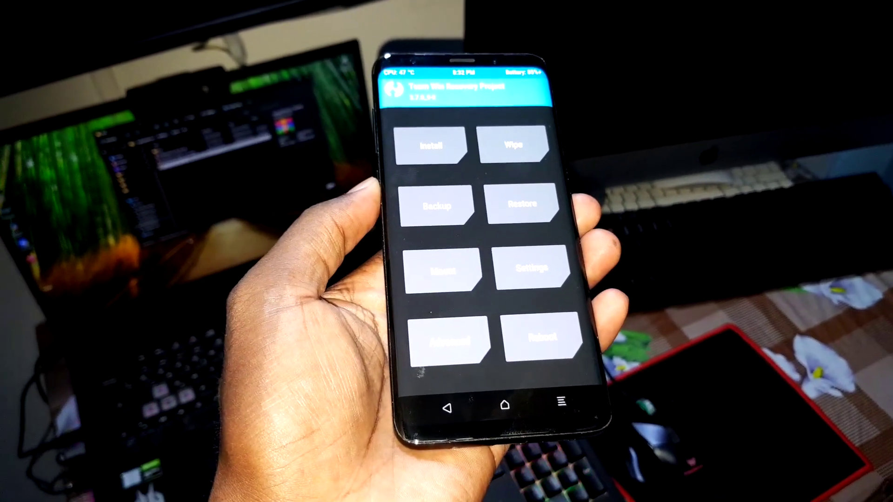
Send the 2.92 GB NOBLEROM3.0_BETA archive to the Galaxy S9+ via Envoyer vers
{"action": "left_click", "coordinate": [431, 144]}
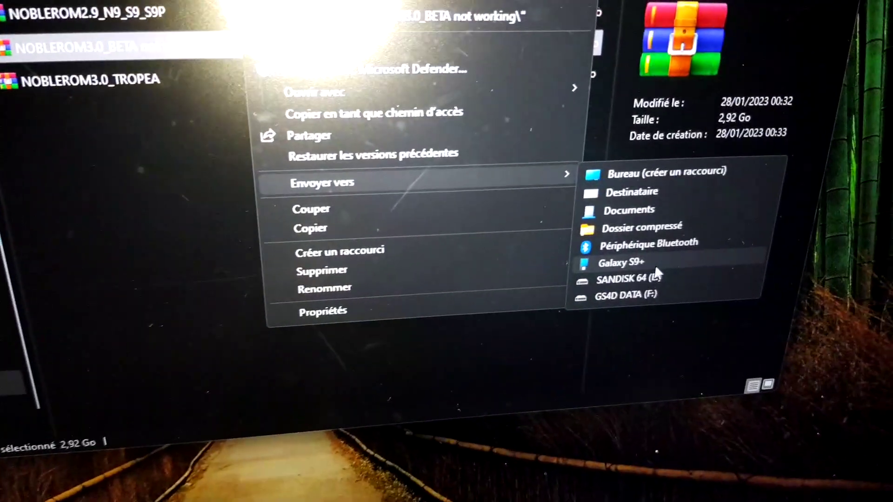
{"action": "left_click", "coordinate": [620, 262]}
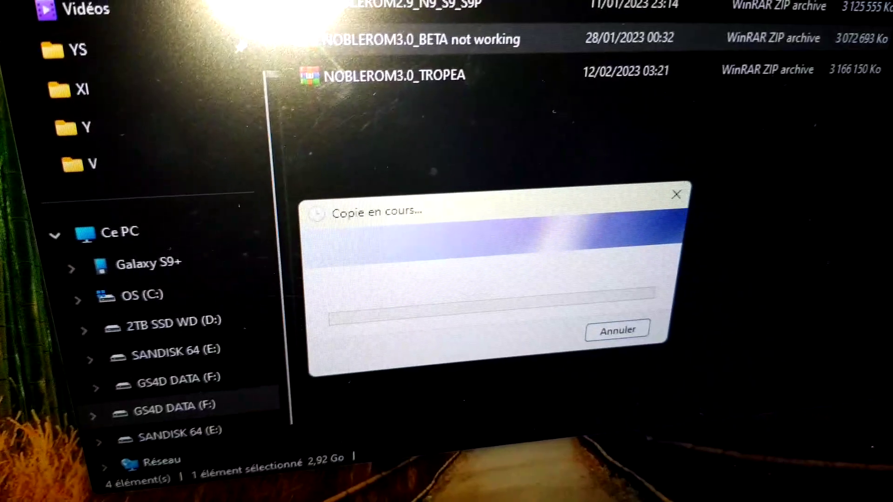